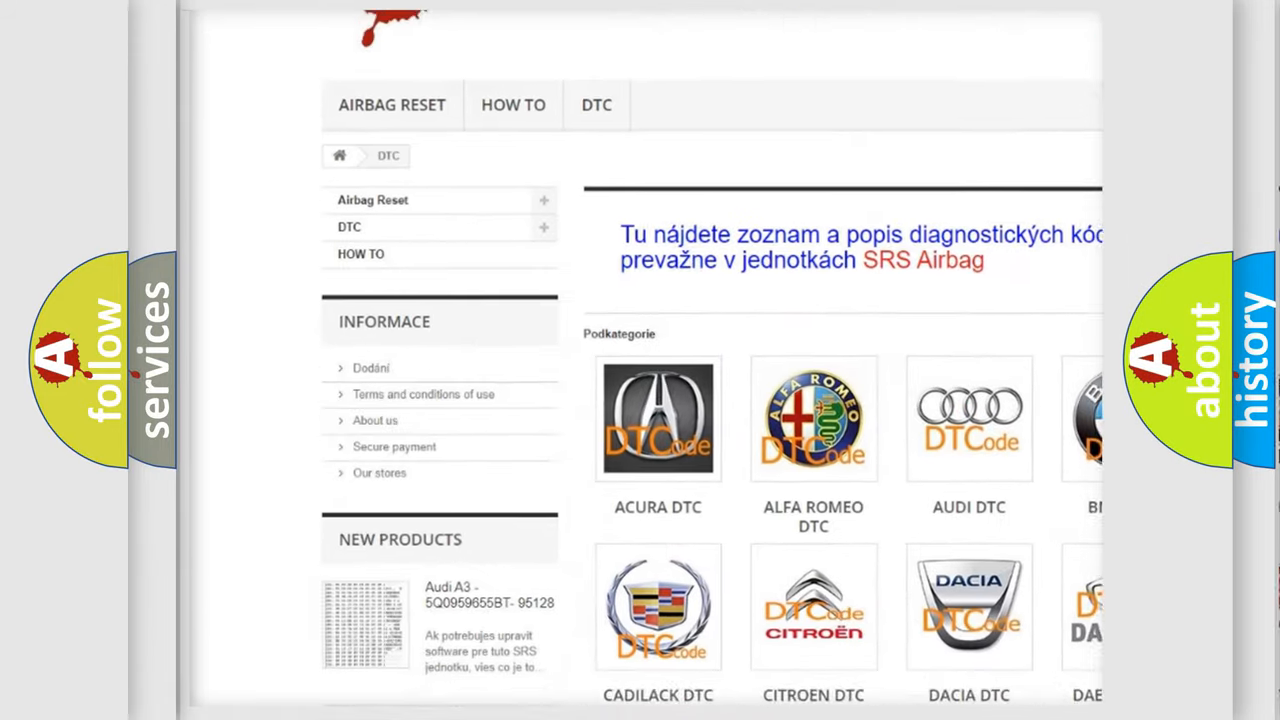
{"action": "scroll", "scroll_direction": "down", "scroll_amount": 3}
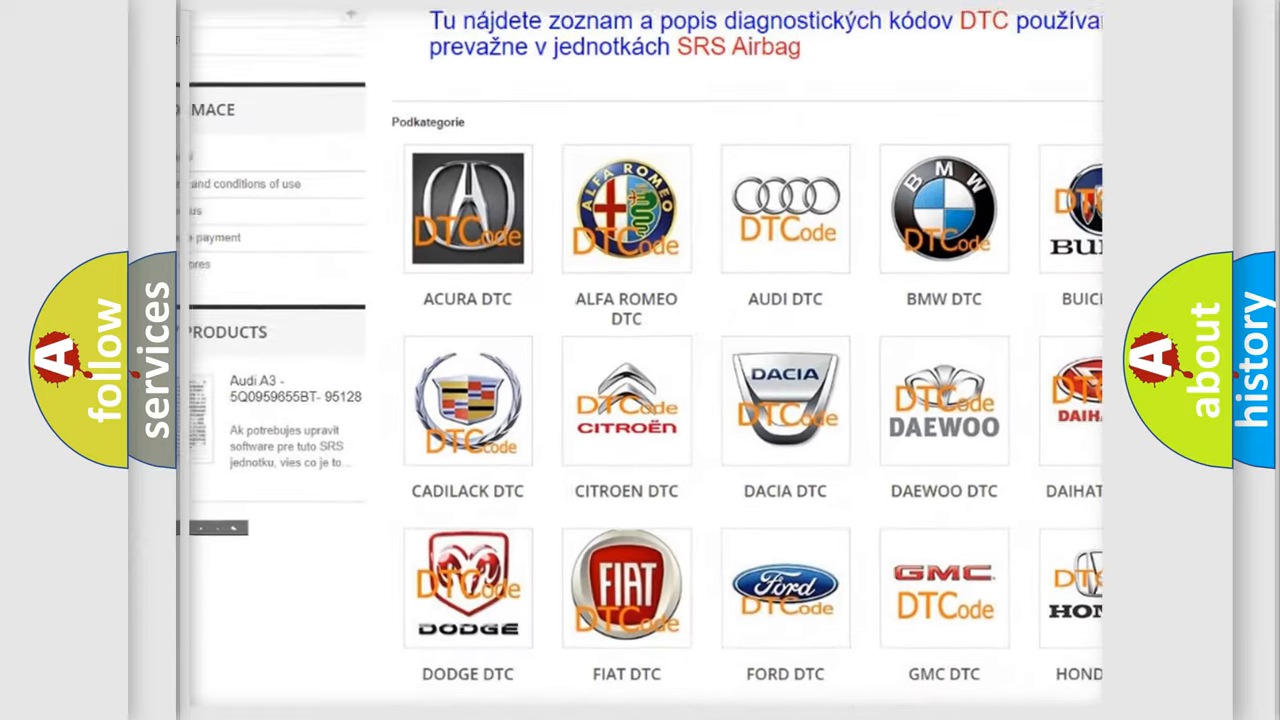